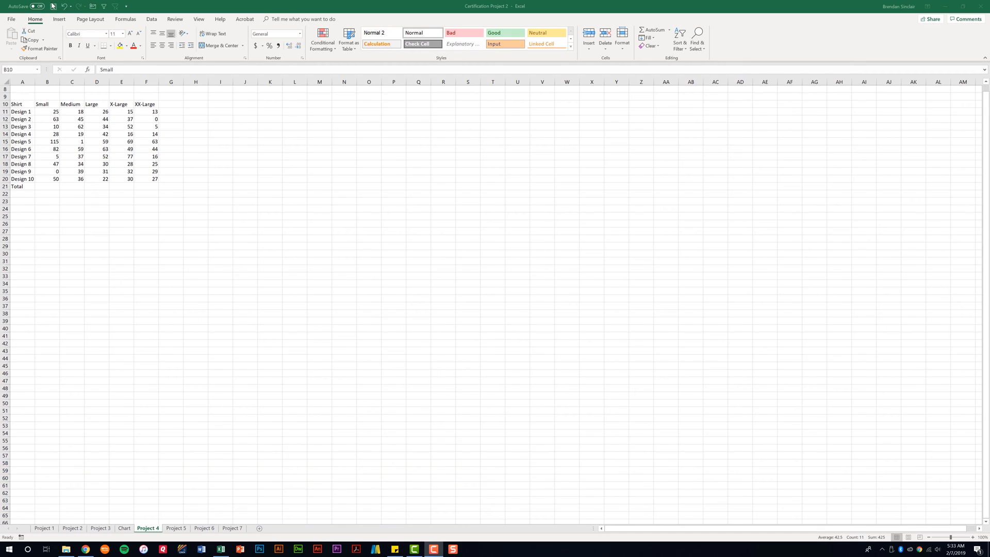
Start the Text Box tool from the Insert ribbon on the Project 4 sheet.
{"action": "left_click", "coordinate": [56, 18]}
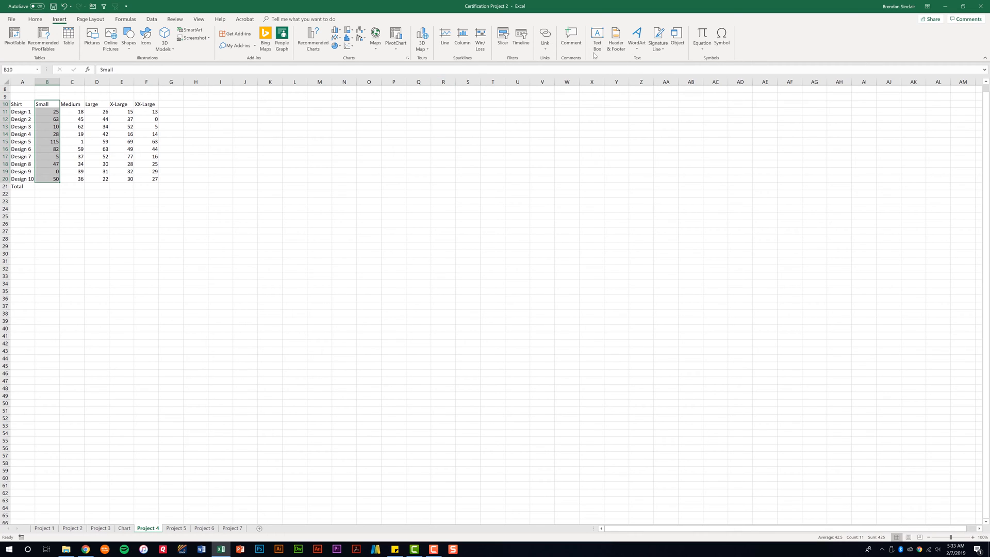
{"action": "mouse_move", "coordinate": [598, 35]}
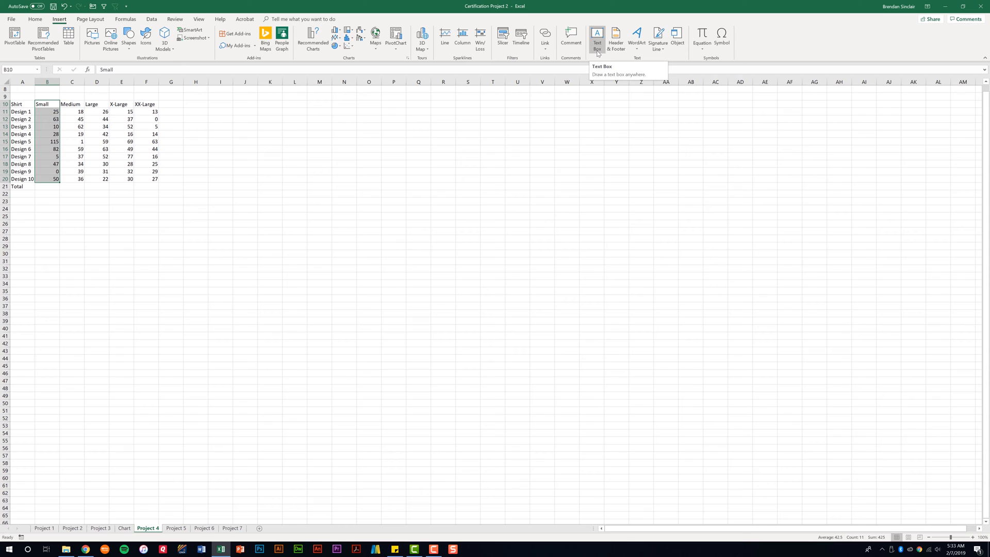
{"action": "left_click", "coordinate": [598, 35]}
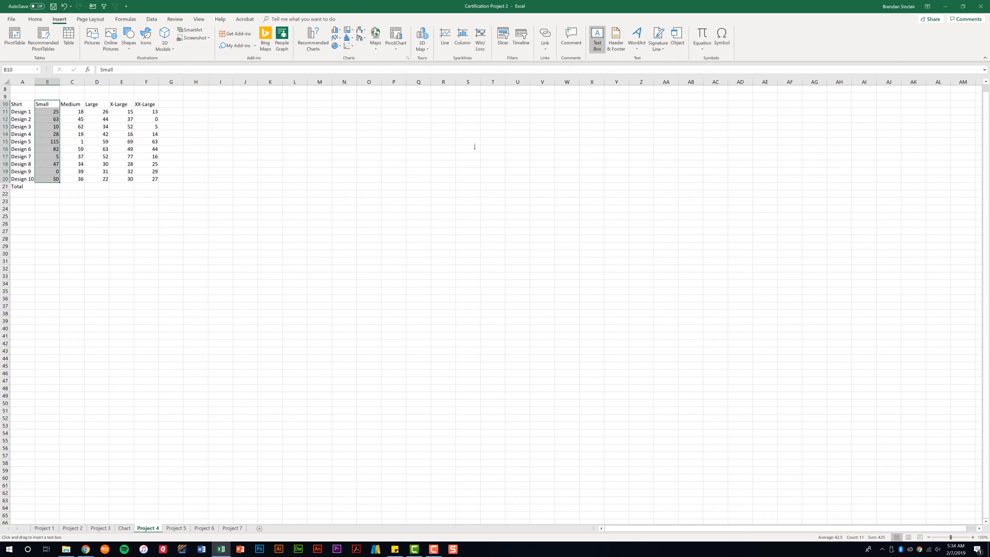
{"action": "mouse_move", "coordinate": [473, 149]}
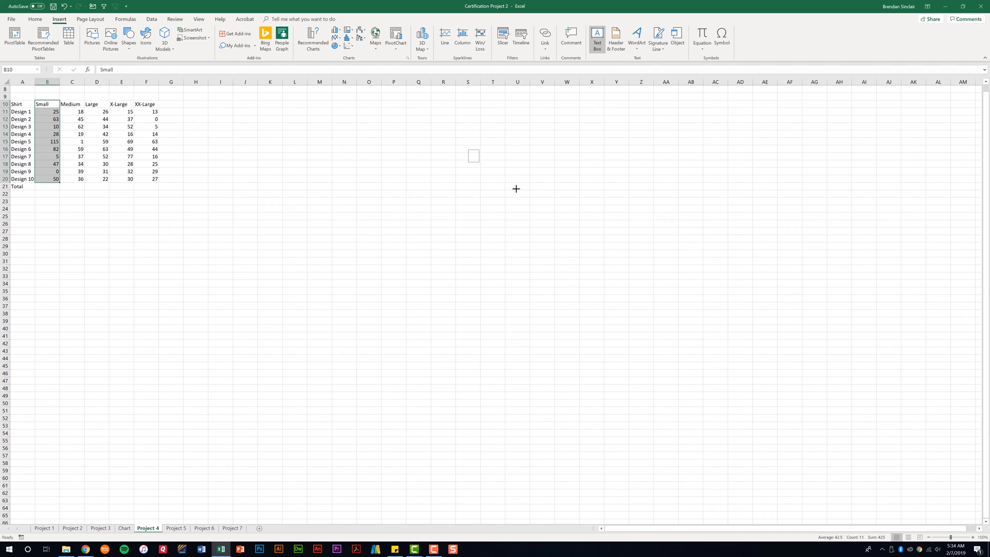
{"action": "left_click_drag", "start_coordinate": [468, 150], "coordinate": [589, 223]}
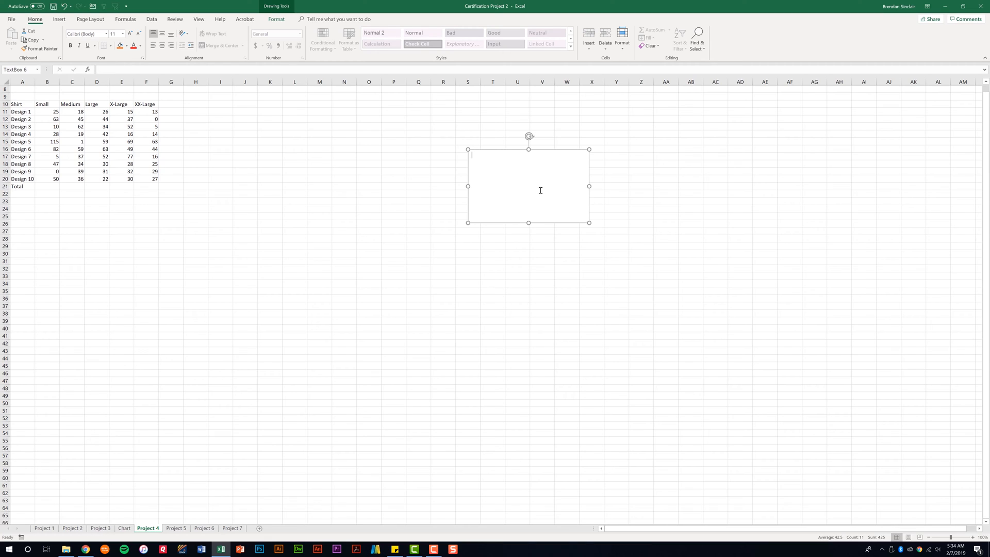
{"action": "type", "text": "asdfsadfsad"}
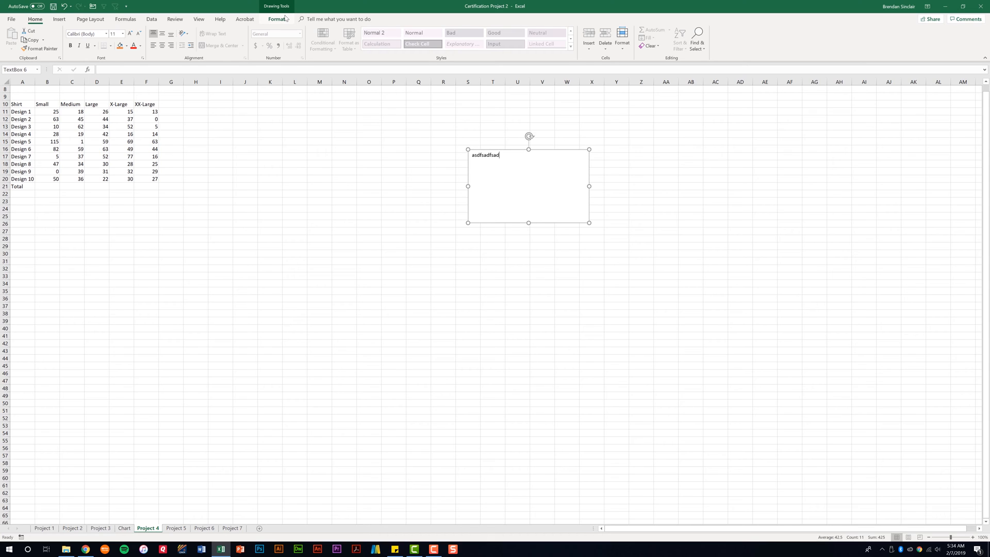
{"action": "left_click", "coordinate": [277, 18]}
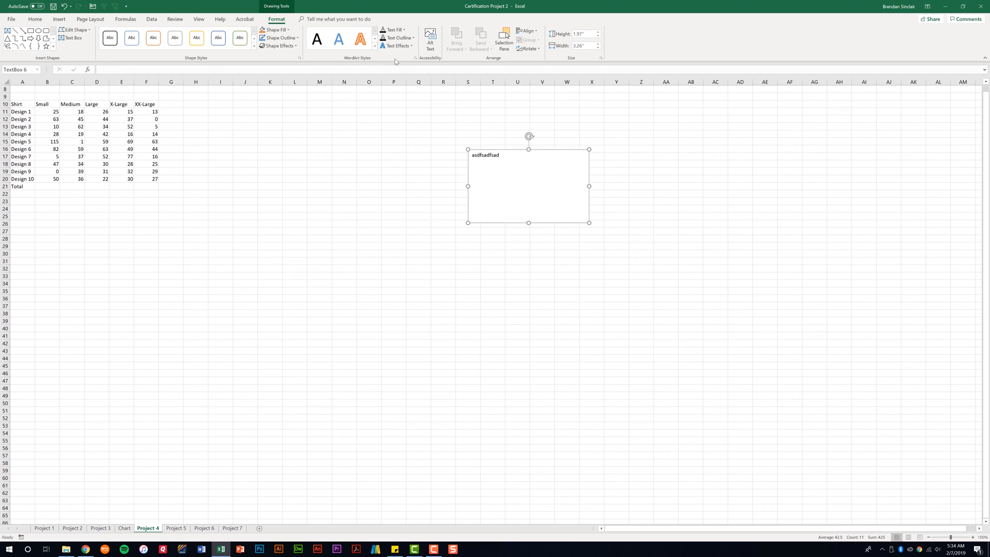
{"action": "mouse_move", "coordinate": [567, 143]}
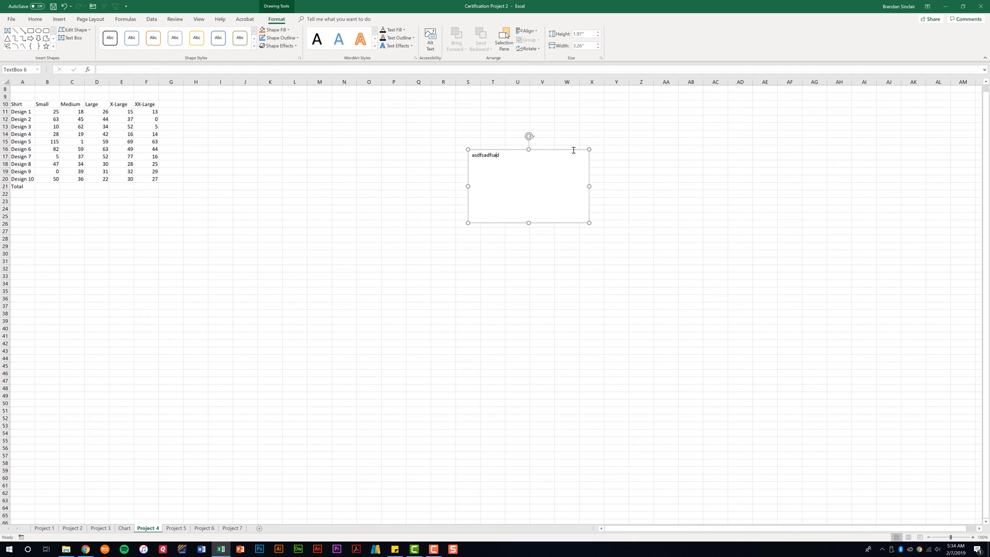
{"action": "key", "text": "Backspace"}
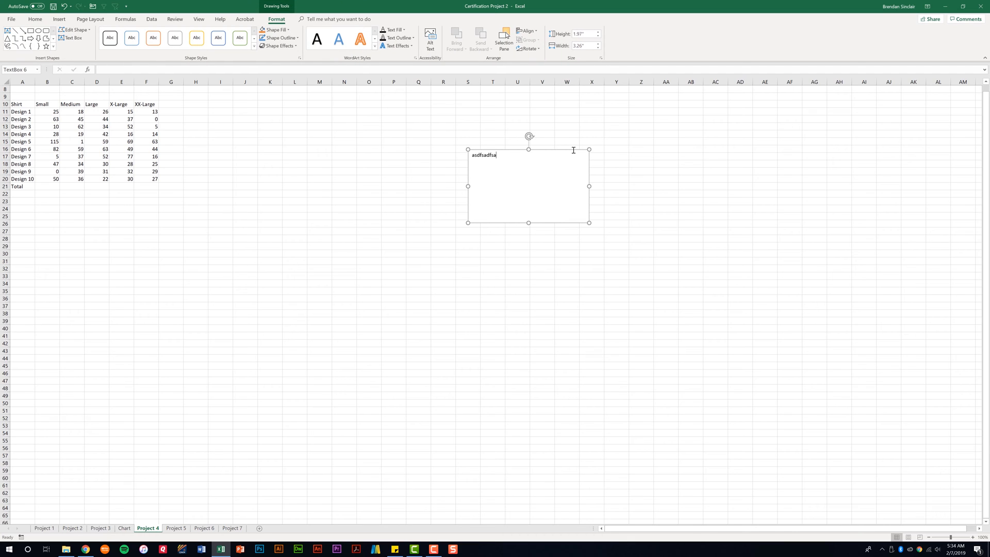
{"action": "left_click", "coordinate": [567, 133]}
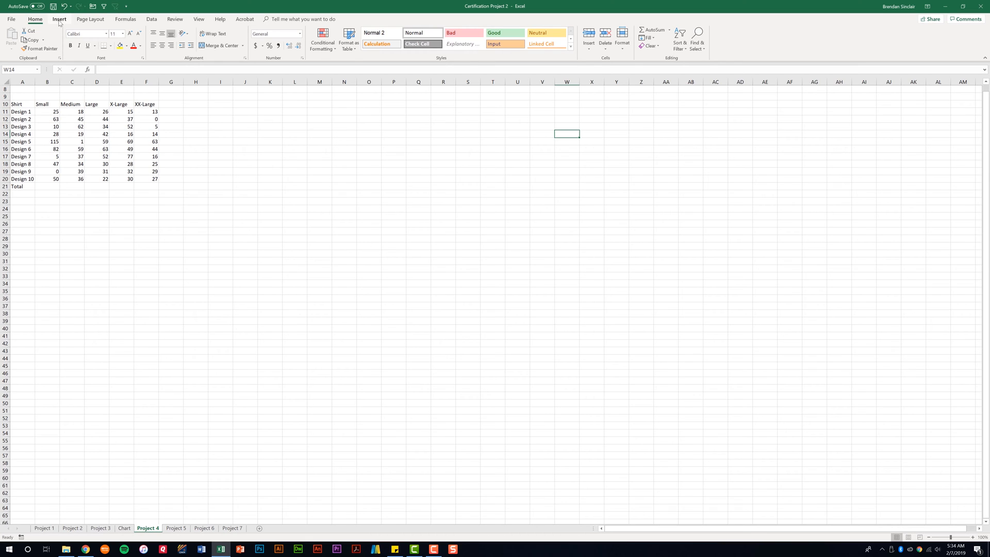
Show the Shapes gallery from the Insert ribbon's Illustrations group.
{"action": "left_click", "coordinate": [57, 18]}
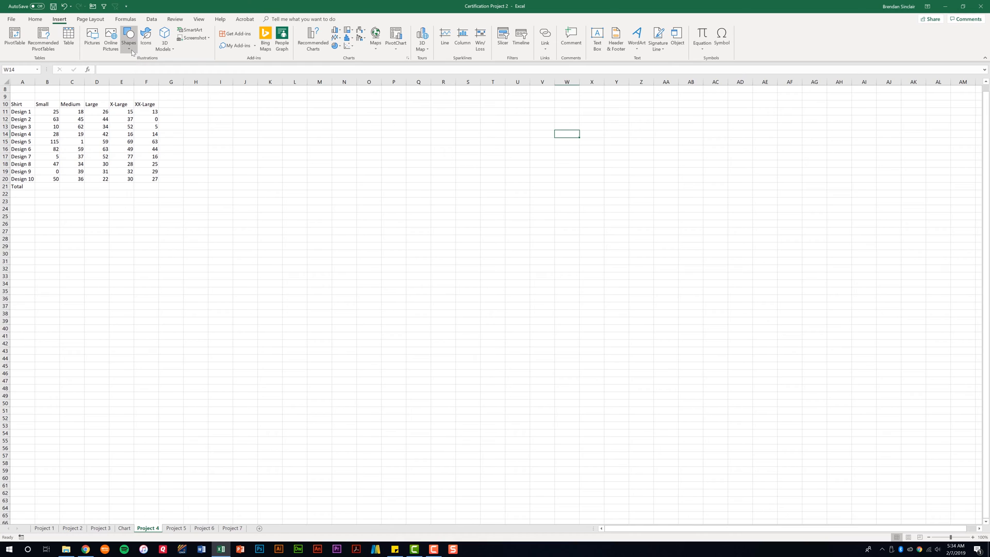
{"action": "left_click", "coordinate": [126, 37]}
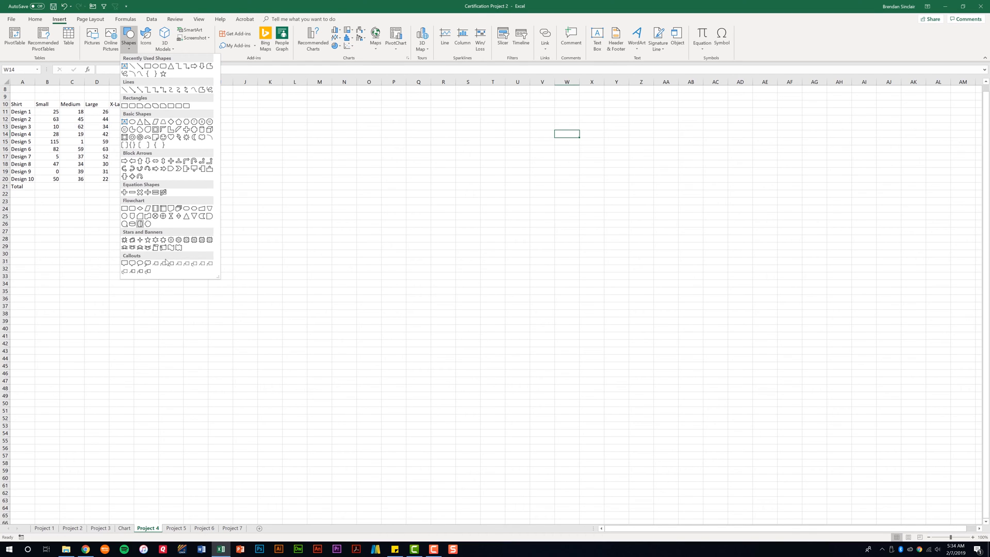
{"action": "mouse_move", "coordinate": [199, 205]}
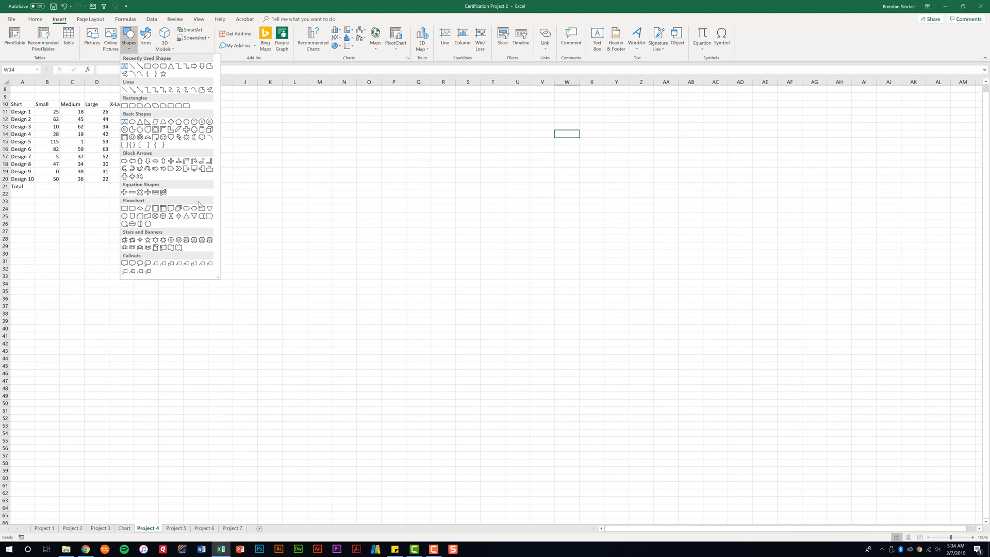
{"action": "mouse_move", "coordinate": [146, 264]}
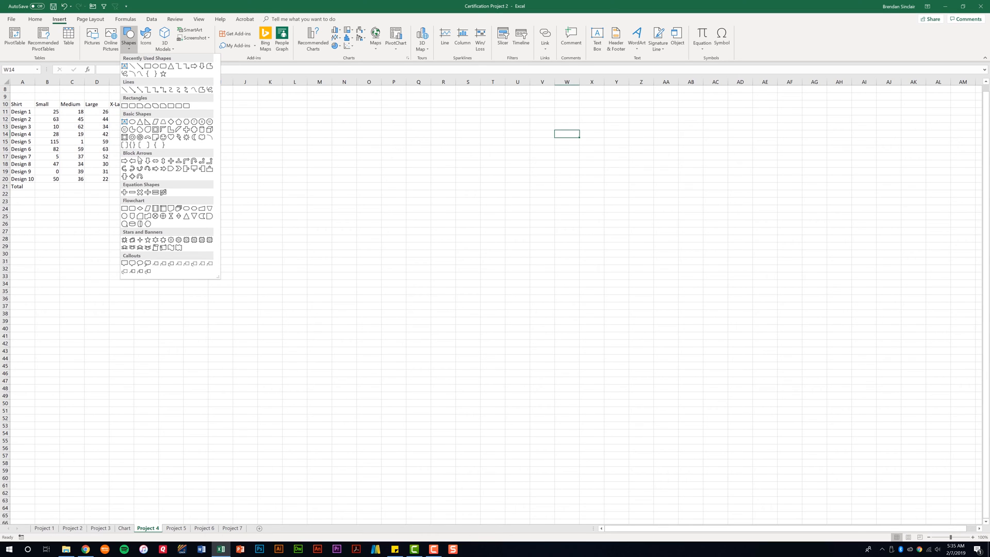
{"action": "mouse_move", "coordinate": [155, 248]}
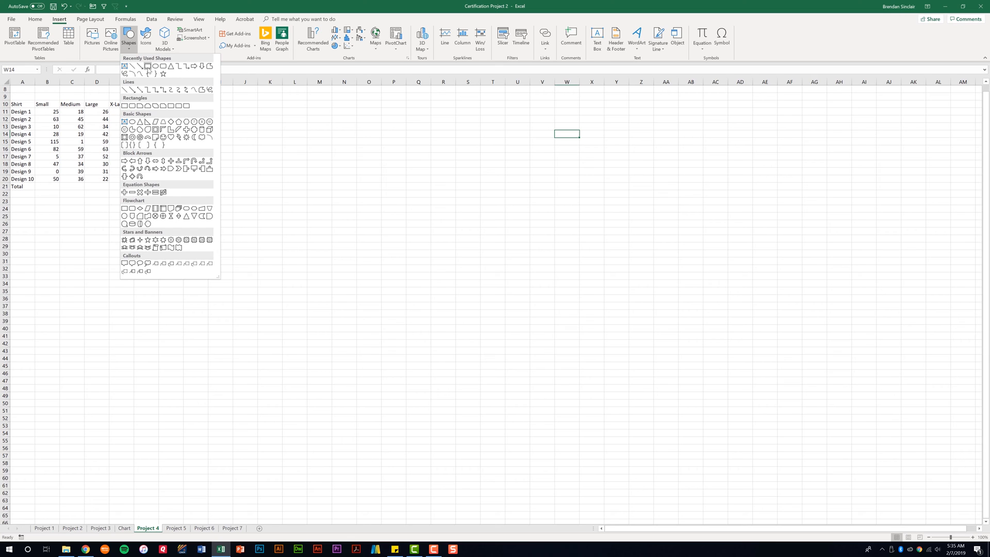
Draw a rectangle beside the table, style it Colored Fill - Green, Accent 6, and add placeholder text 'asdfsadfsadfsdaf'.
{"action": "left_click", "coordinate": [124, 105]}
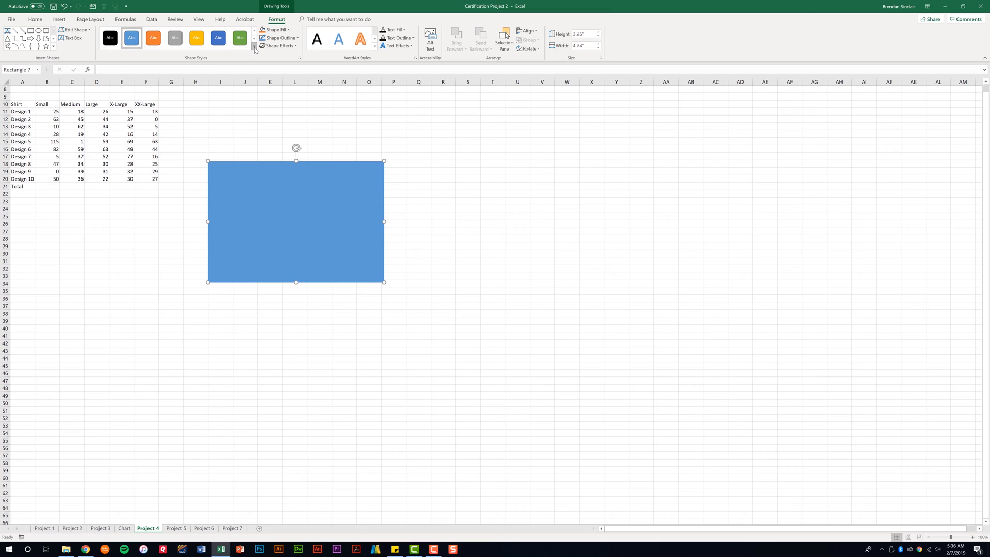
{"action": "left_click", "coordinate": [253, 47]}
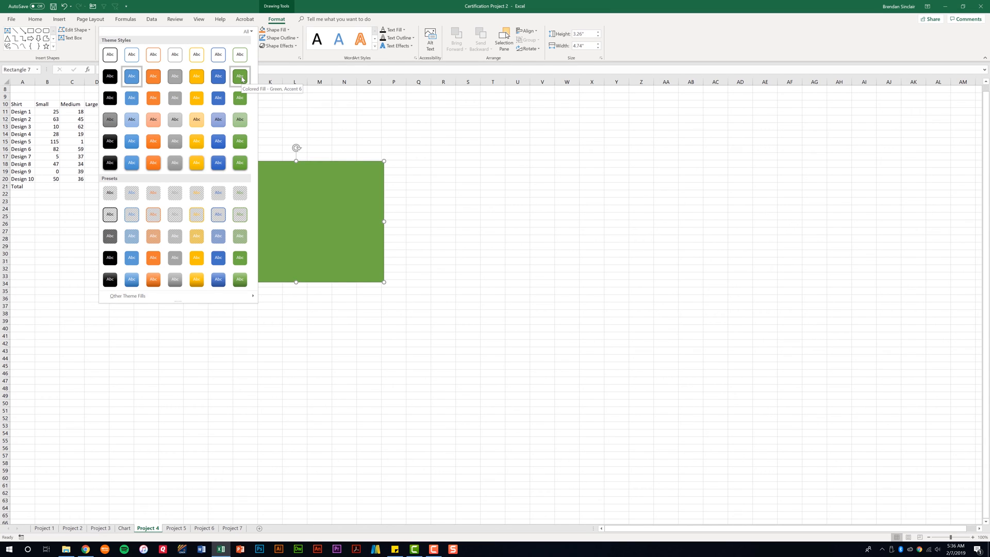
{"action": "left_click", "coordinate": [239, 76]}
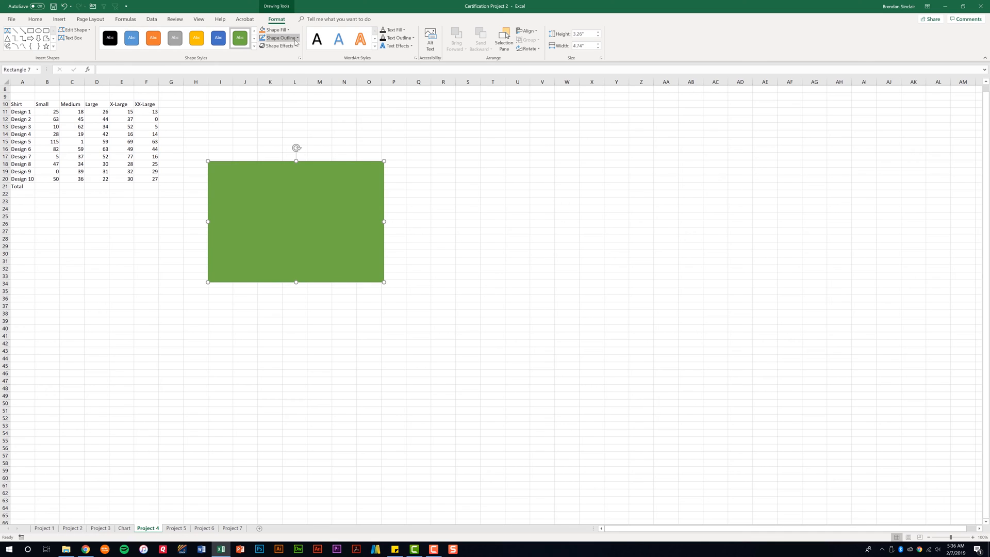
{"action": "mouse_move", "coordinate": [278, 47]}
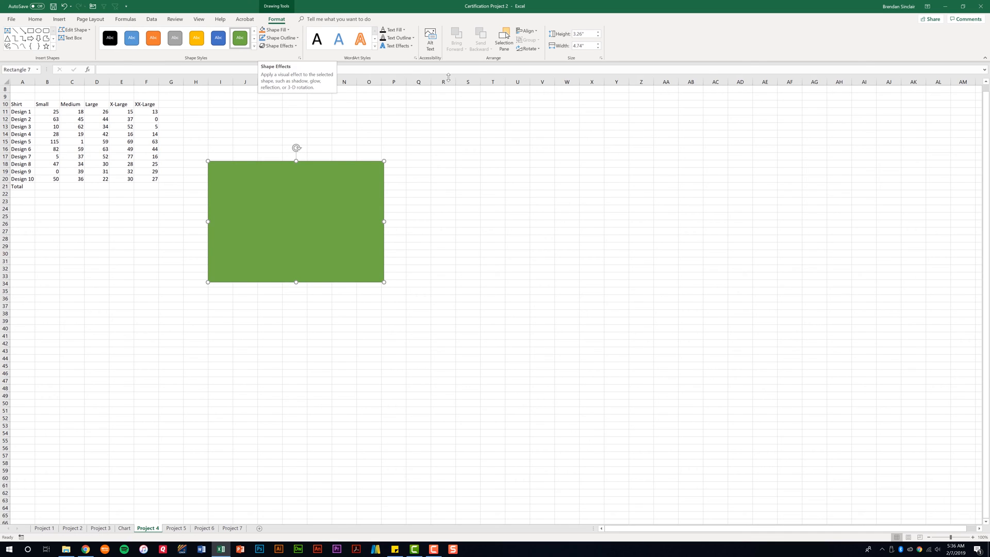
{"action": "mouse_move", "coordinate": [296, 223]}
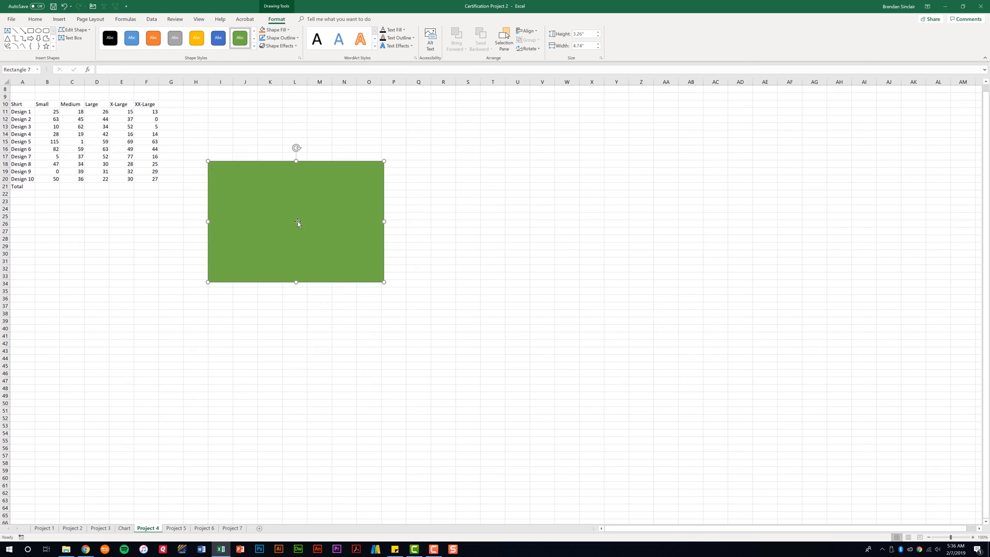
{"action": "mouse_move", "coordinate": [316, 225]}
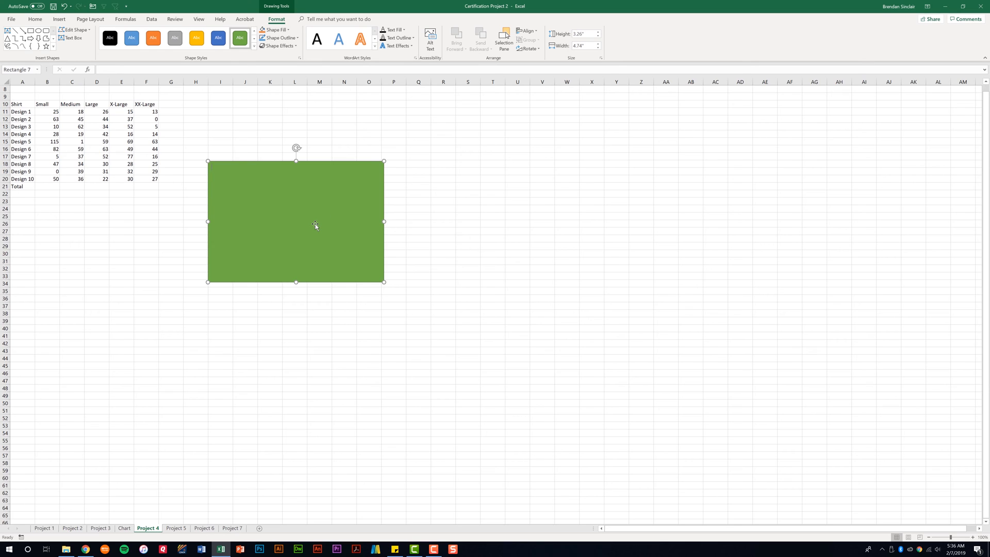
{"action": "type", "text": "asdfsadfsadfsdaf"}
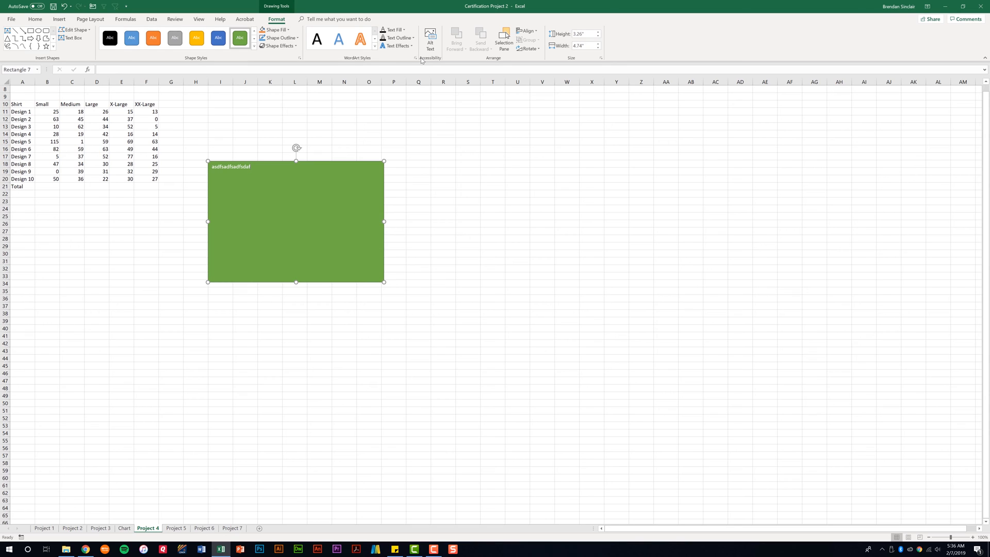
{"action": "left_click", "coordinate": [431, 36]}
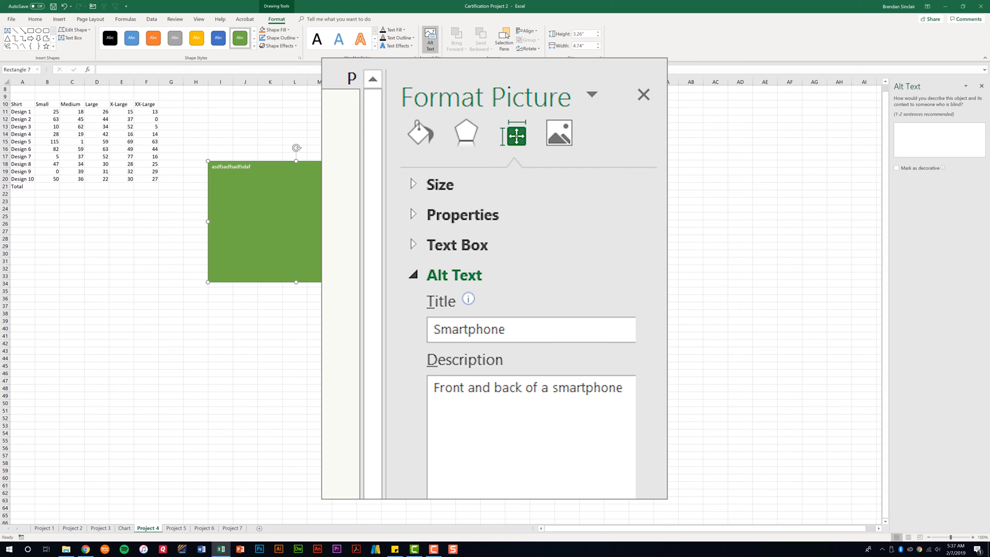
{"action": "mouse_move", "coordinate": [850, 147]}
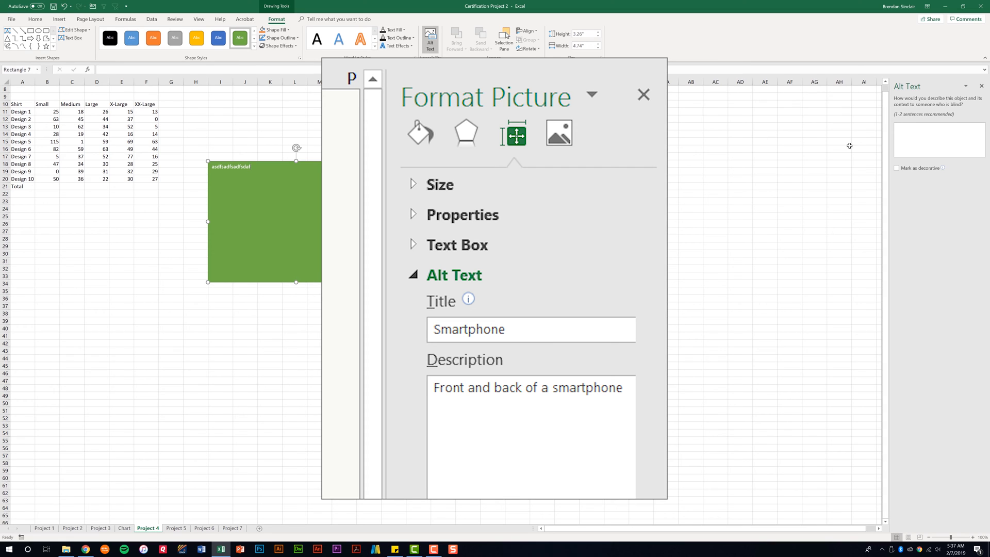
{"action": "left_click", "coordinate": [643, 94]}
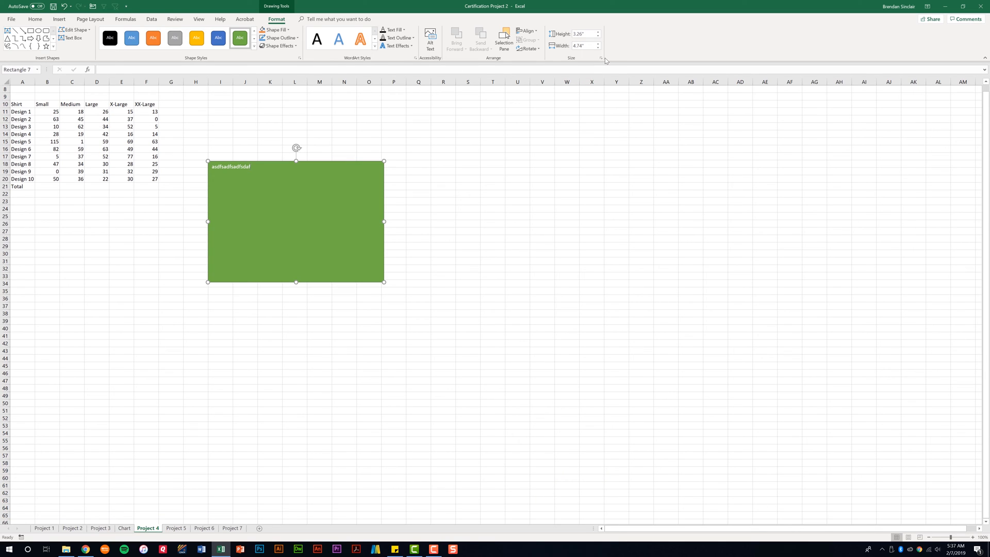
{"action": "mouse_move", "coordinate": [602, 60]}
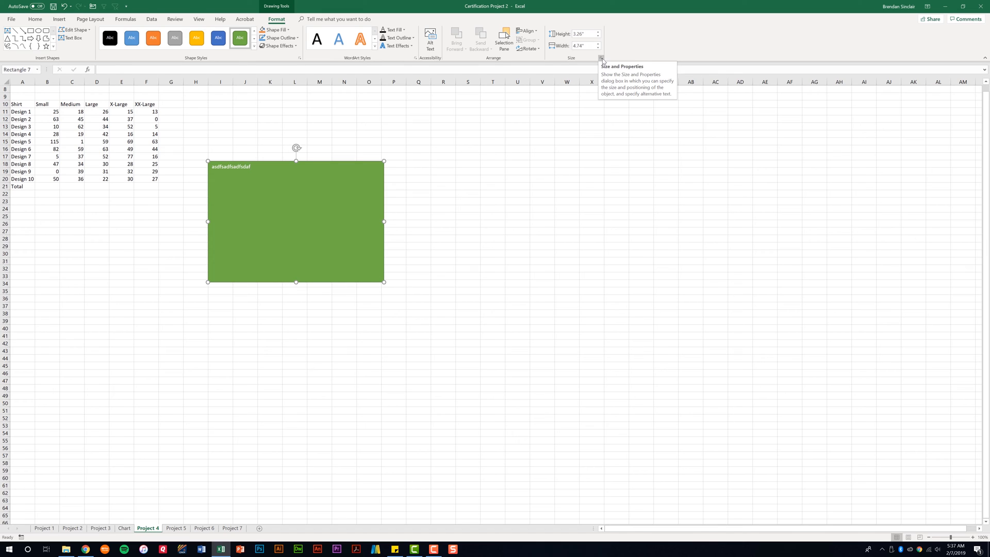
Bring up the rectangle's Format Shape pane and switch to its Effects settings.
{"action": "left_click", "coordinate": [601, 58]}
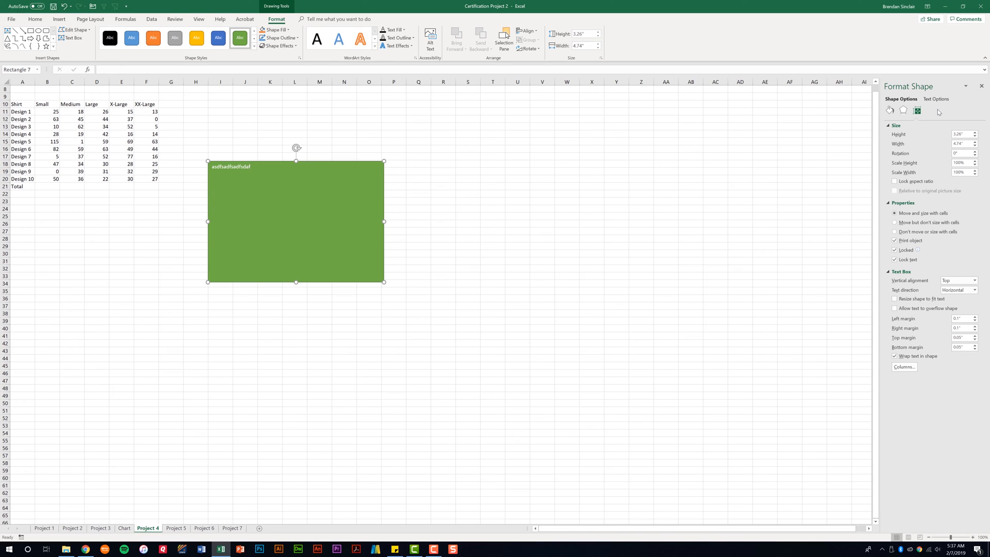
{"action": "mouse_move", "coordinate": [941, 110]}
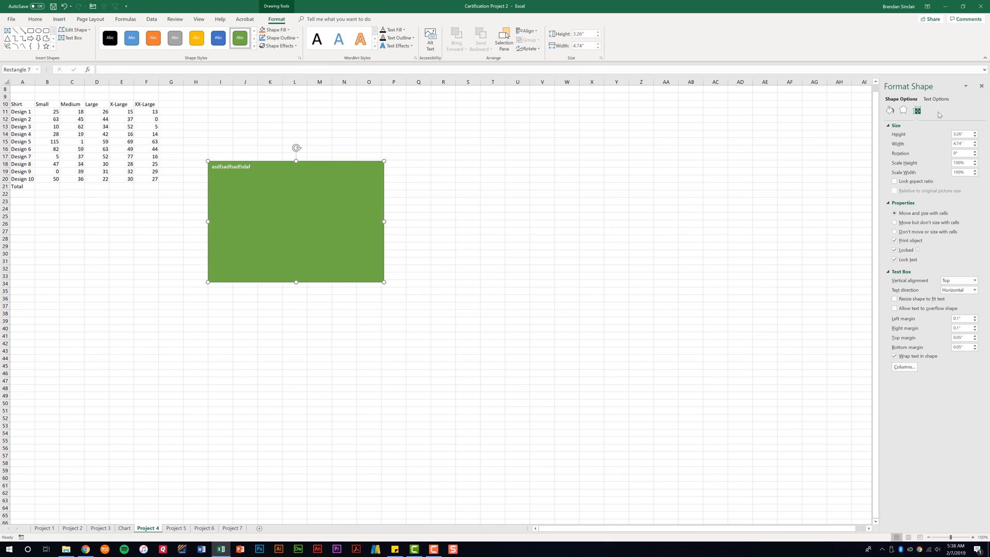
{"action": "mouse_move", "coordinate": [918, 110]}
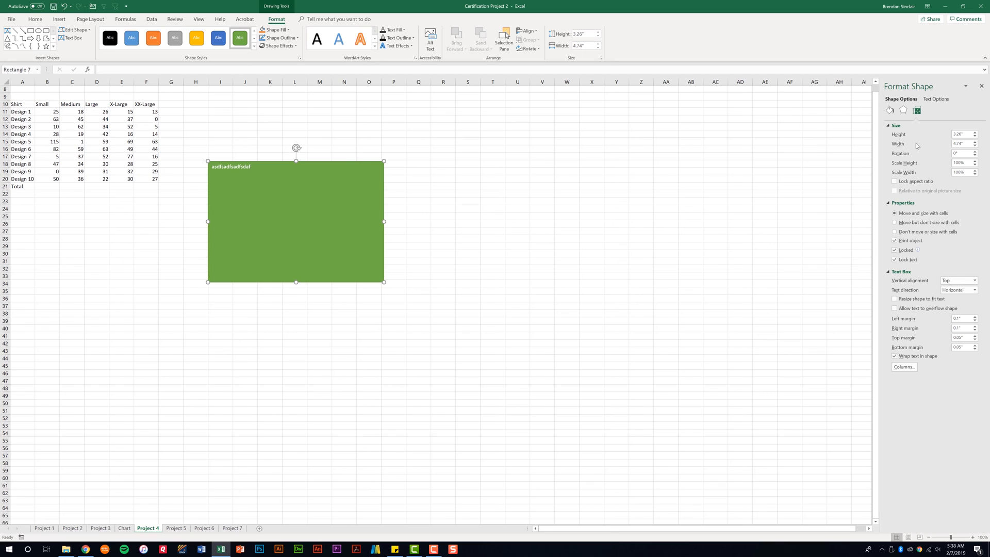
{"action": "mouse_move", "coordinate": [925, 199]}
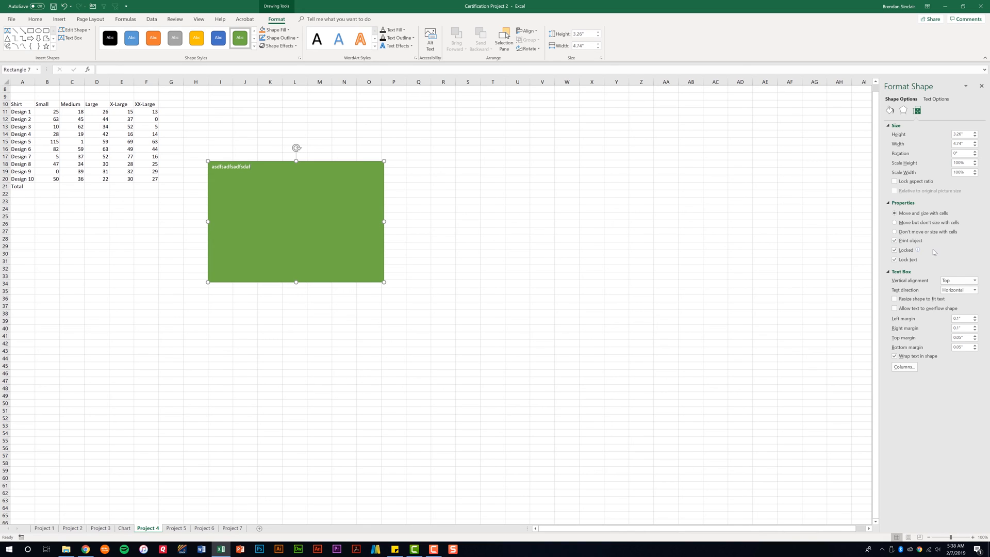
{"action": "mouse_move", "coordinate": [938, 249]}
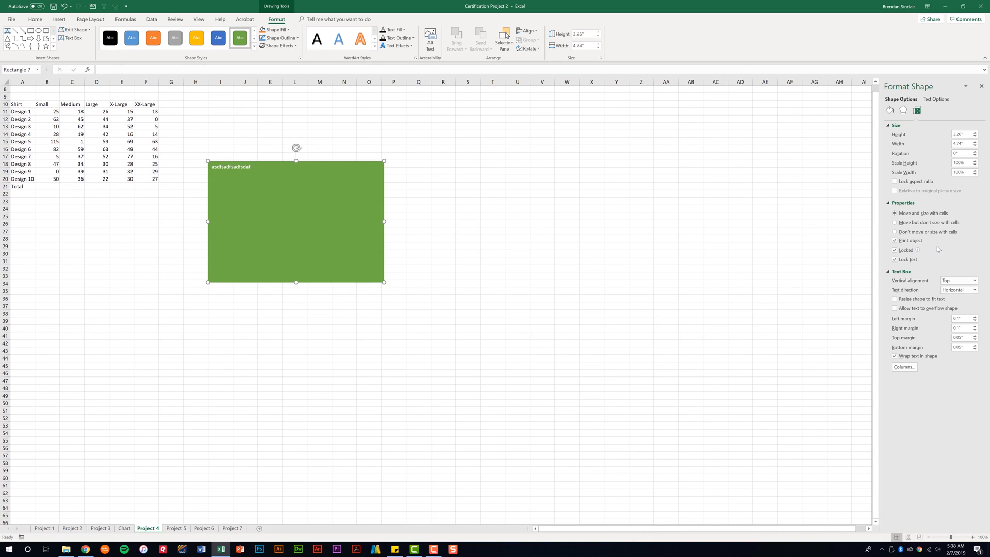
{"action": "mouse_move", "coordinate": [908, 288]}
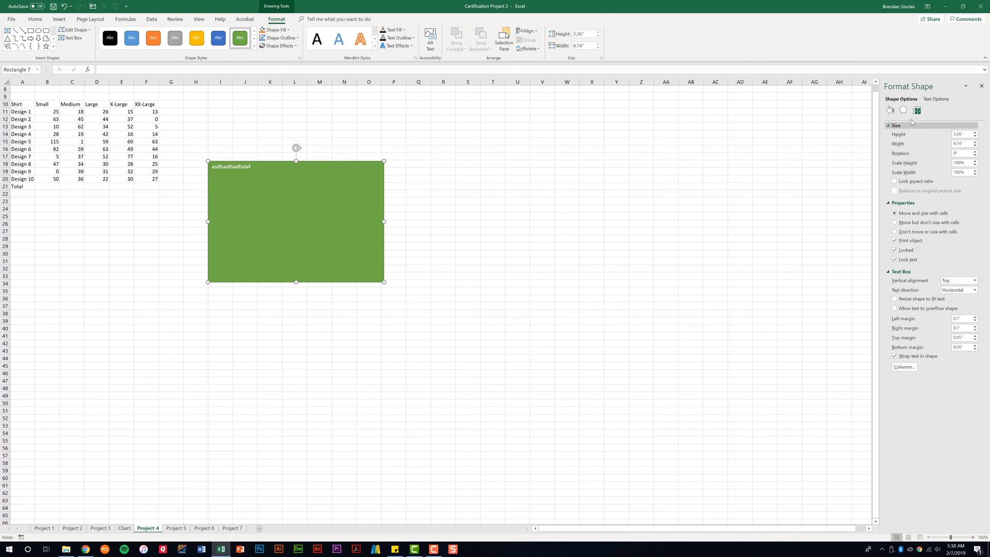
{"action": "left_click", "coordinate": [903, 110]}
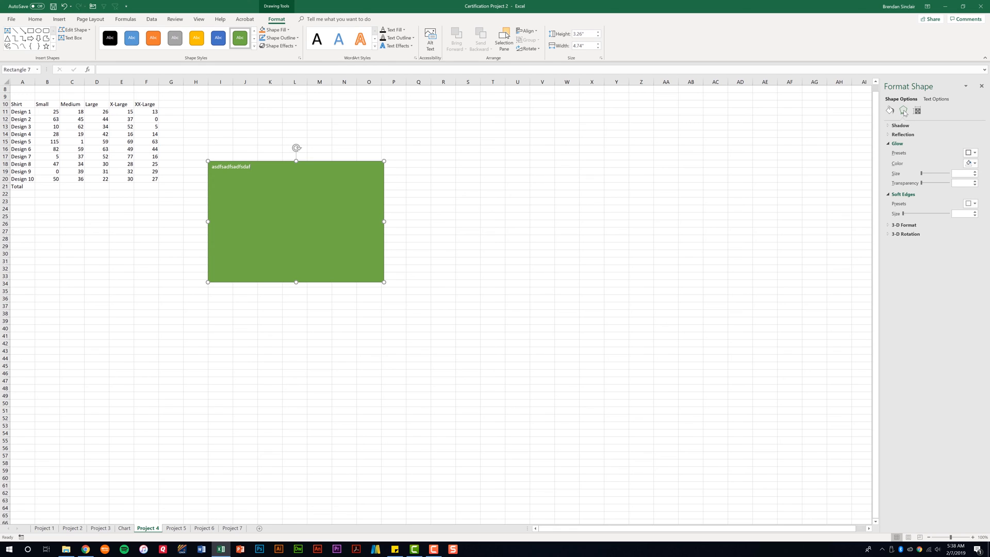
Expand Glow and enlarge the rectangle's blue glow with the Glow Size slider.
{"action": "left_click", "coordinate": [903, 111]}
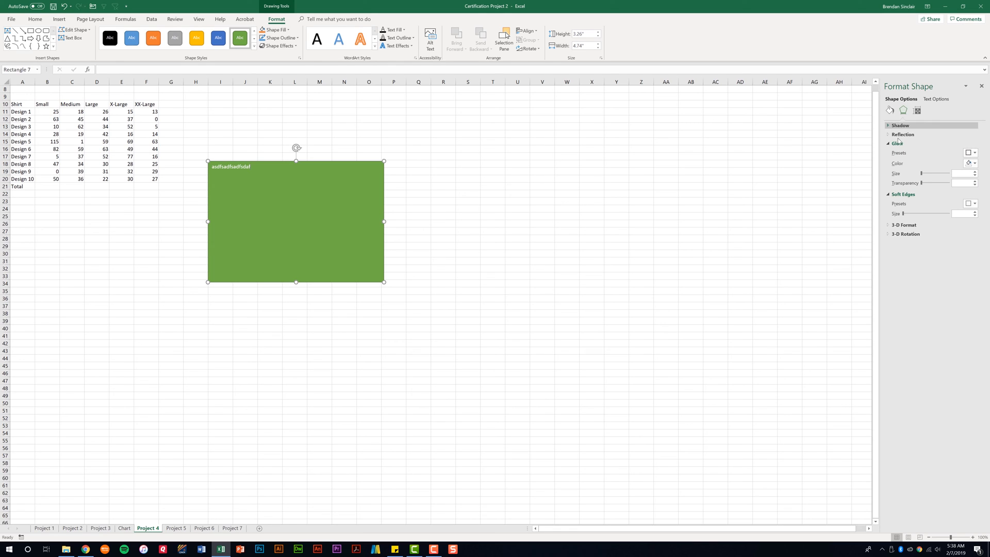
{"action": "left_click_drag", "start_coordinate": [903, 173], "coordinate": [946, 173]}
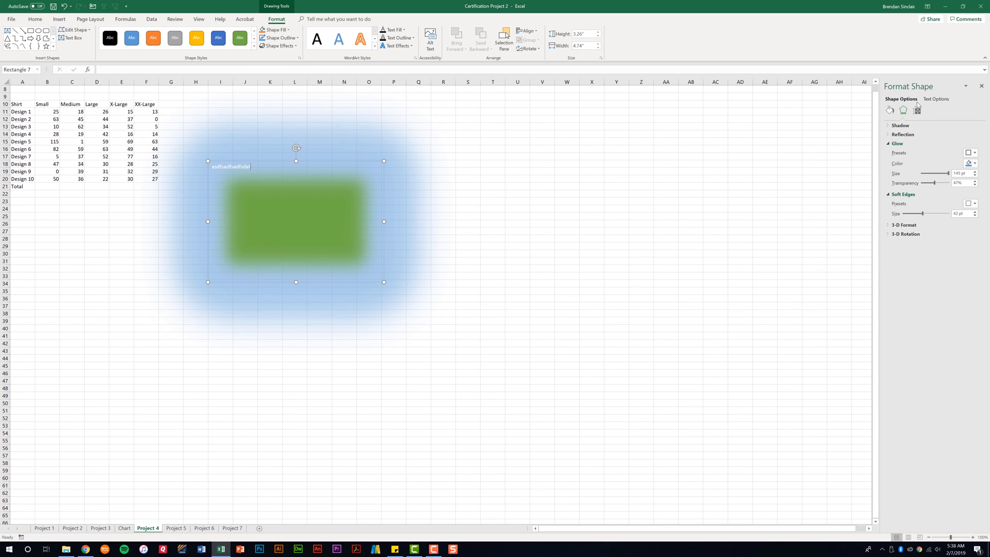
{"action": "mouse_move", "coordinate": [891, 110]}
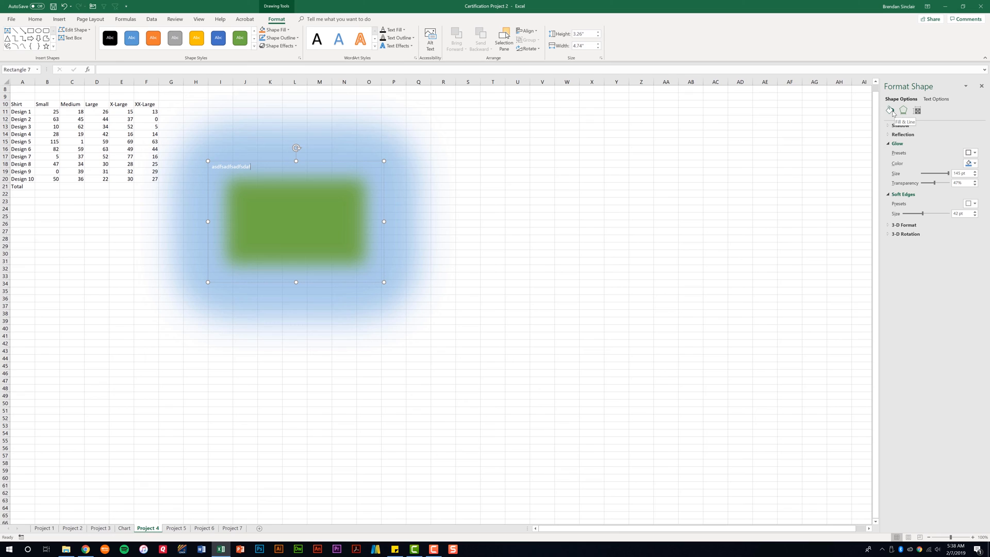
Change the rectangle's fill to Pattern fill with a blue foreground and dark background.
{"action": "left_click", "coordinate": [891, 112]}
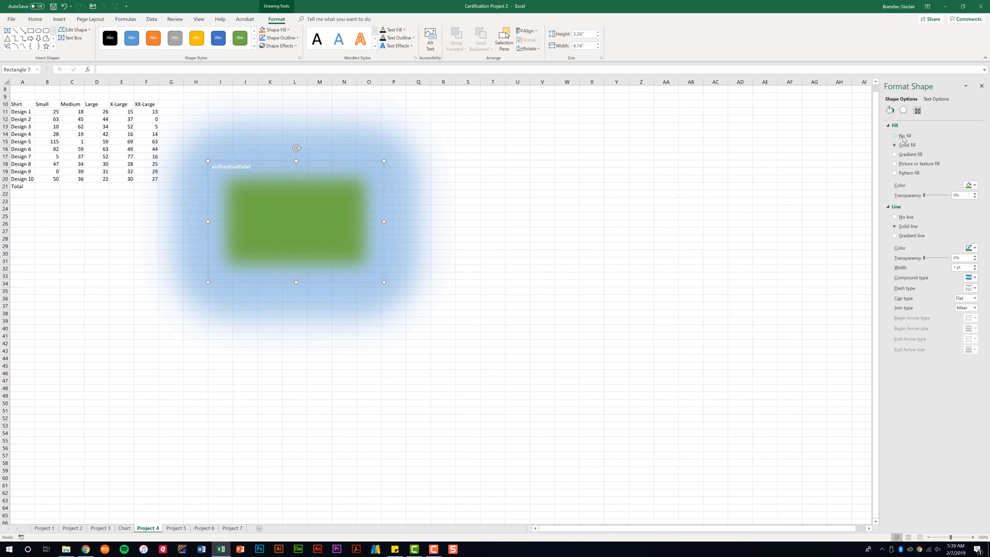
{"action": "left_click", "coordinate": [891, 136]}
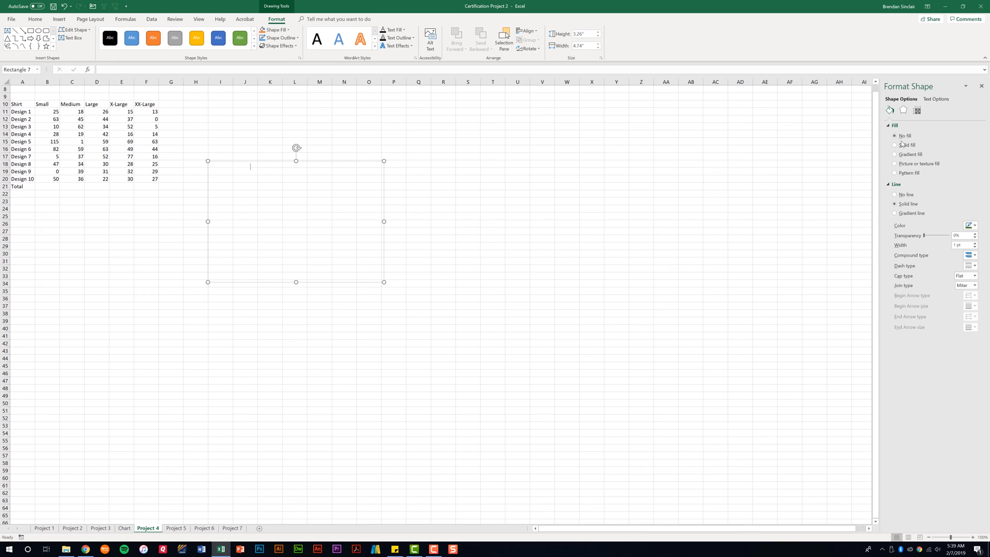
{"action": "left_click", "coordinate": [895, 155]}
{"action": "type", "text": "asdfsadfsadfsdaf"}
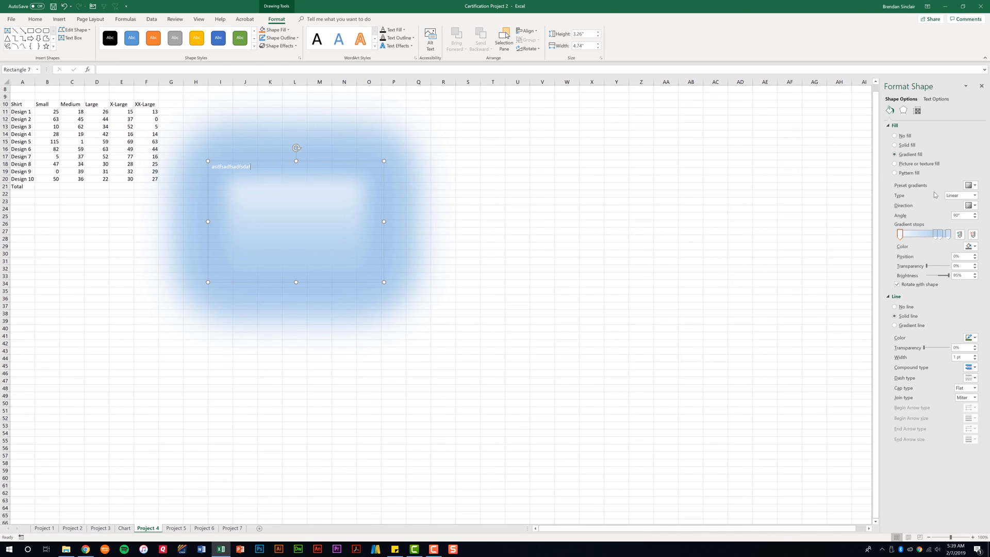
{"action": "left_click", "coordinate": [895, 173]}
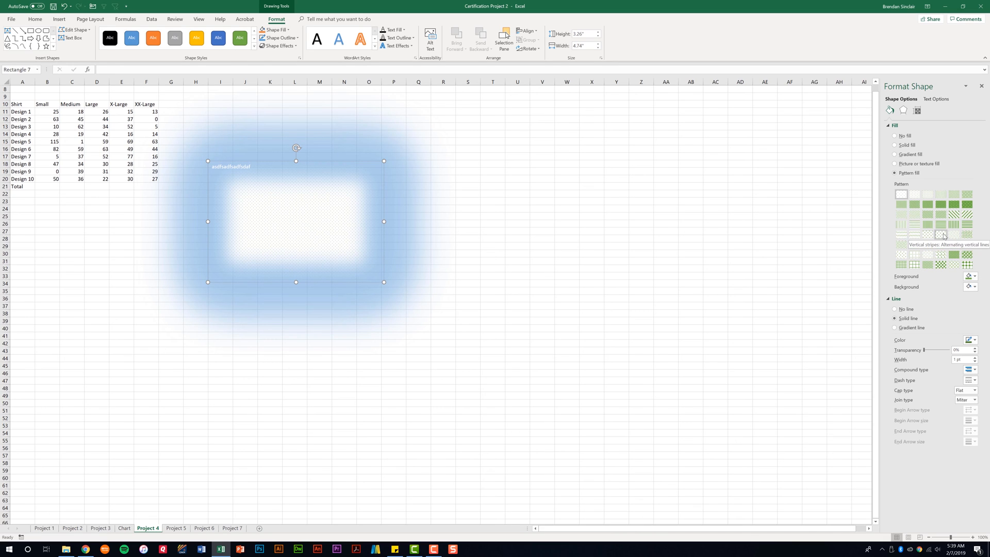
{"action": "mouse_move", "coordinate": [902, 236]}
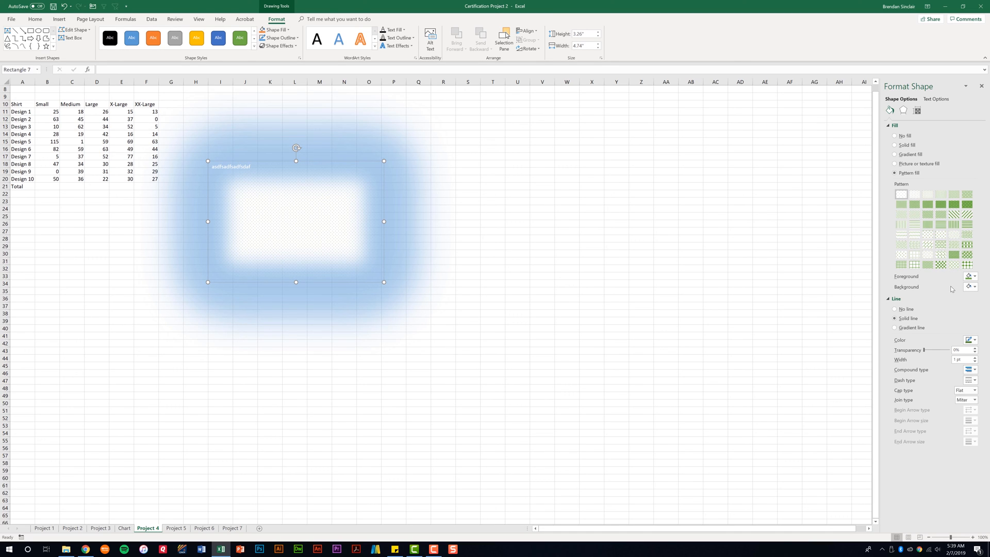
{"action": "left_click", "coordinate": [973, 276]}
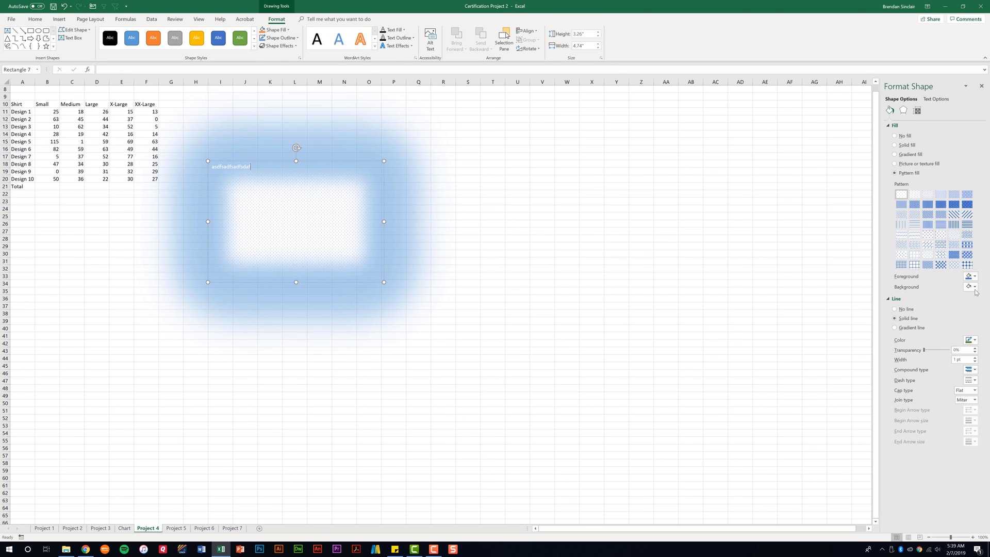
{"action": "left_click", "coordinate": [974, 286]}
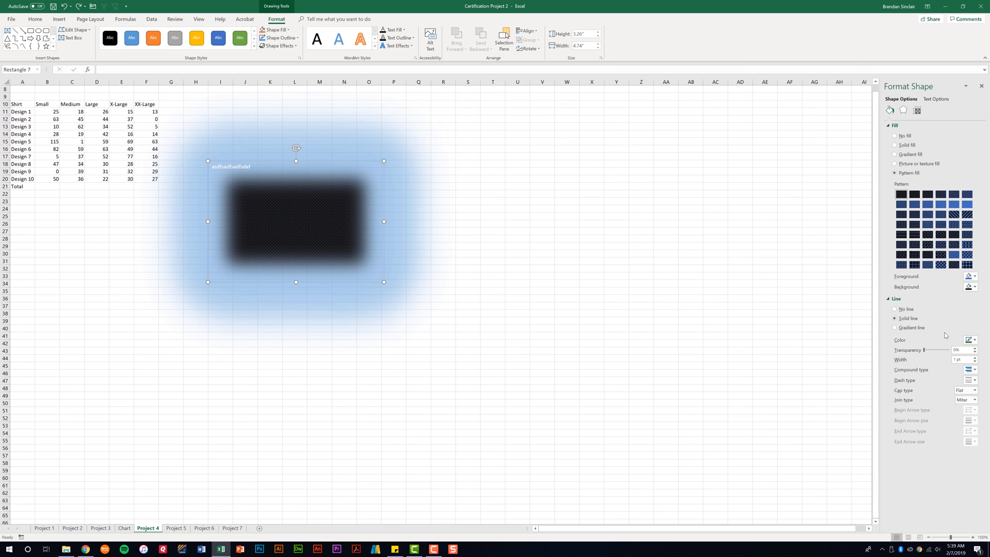
Switch to Text Options and view the Text Effects then Text Box settings.
{"action": "left_click", "coordinate": [935, 99]}
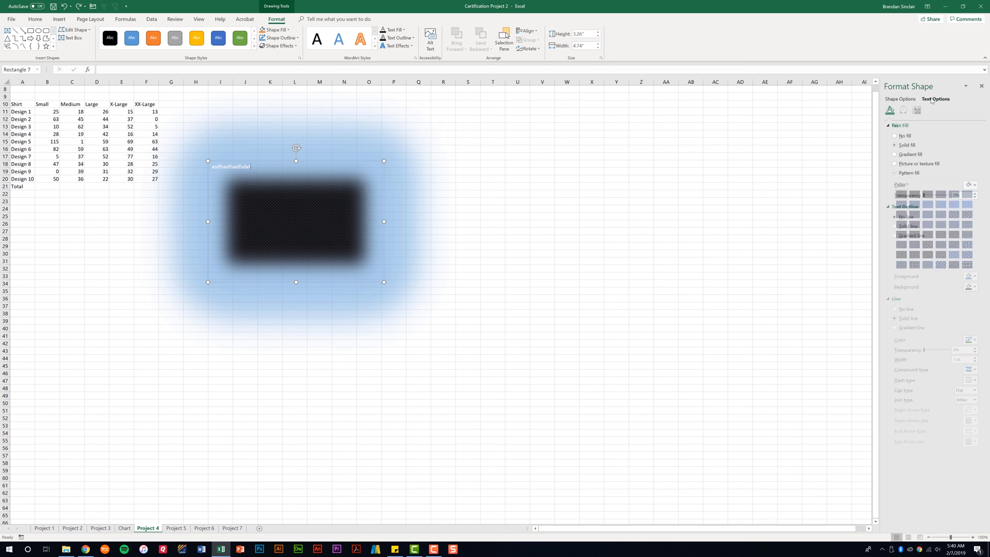
{"action": "left_click", "coordinate": [906, 109]}
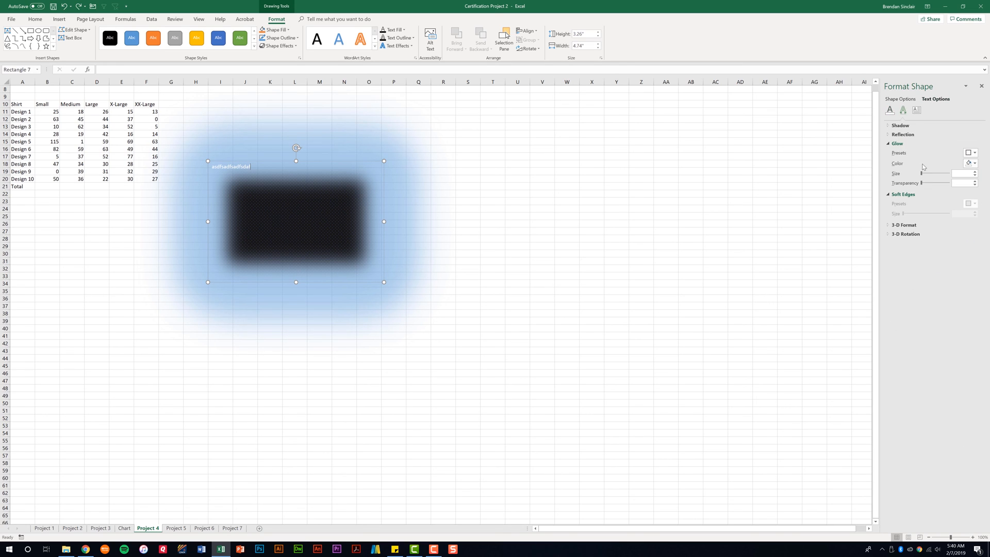
{"action": "left_click", "coordinate": [916, 109]}
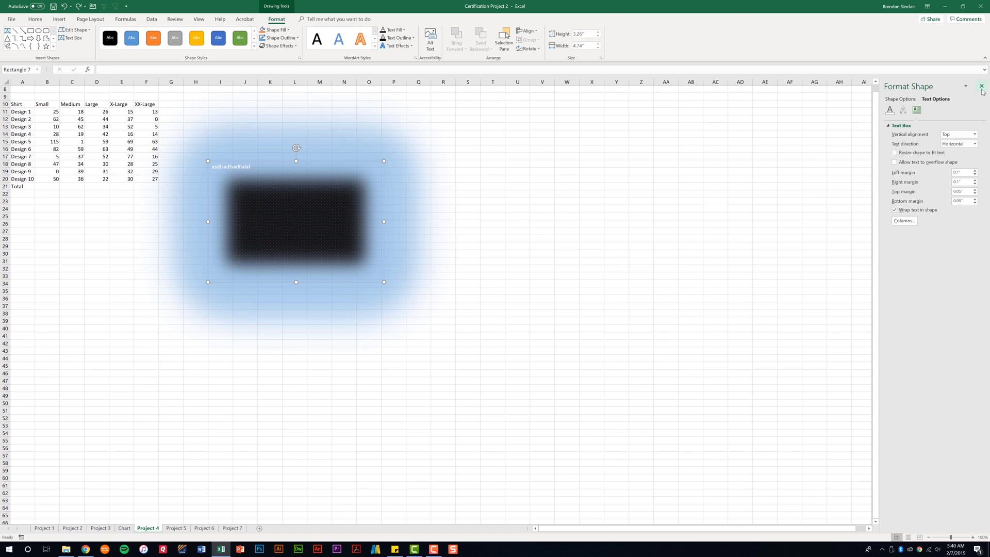
{"action": "mouse_move", "coordinate": [983, 87]}
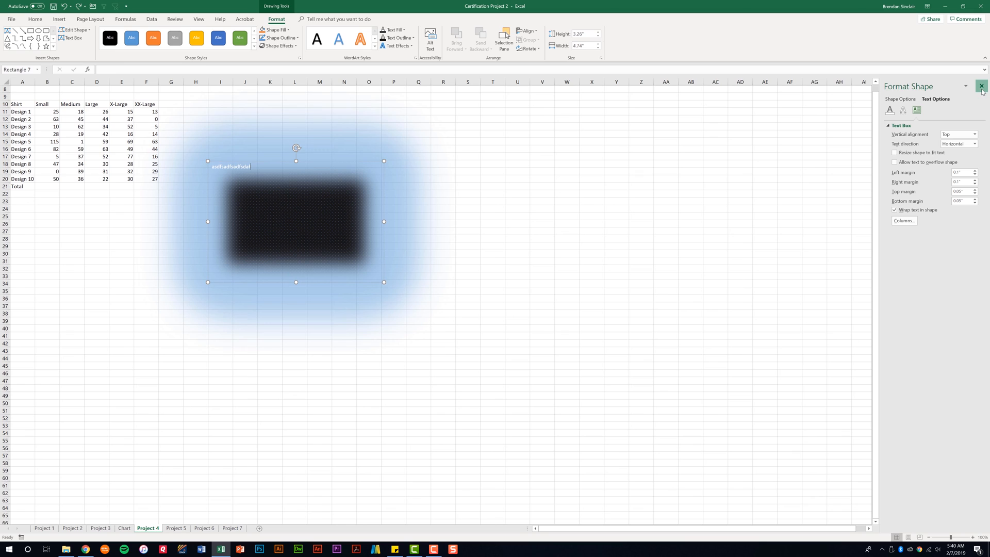
Close the Format Shape pane and select the rectangle to delete it.
{"action": "left_click", "coordinate": [980, 87]}
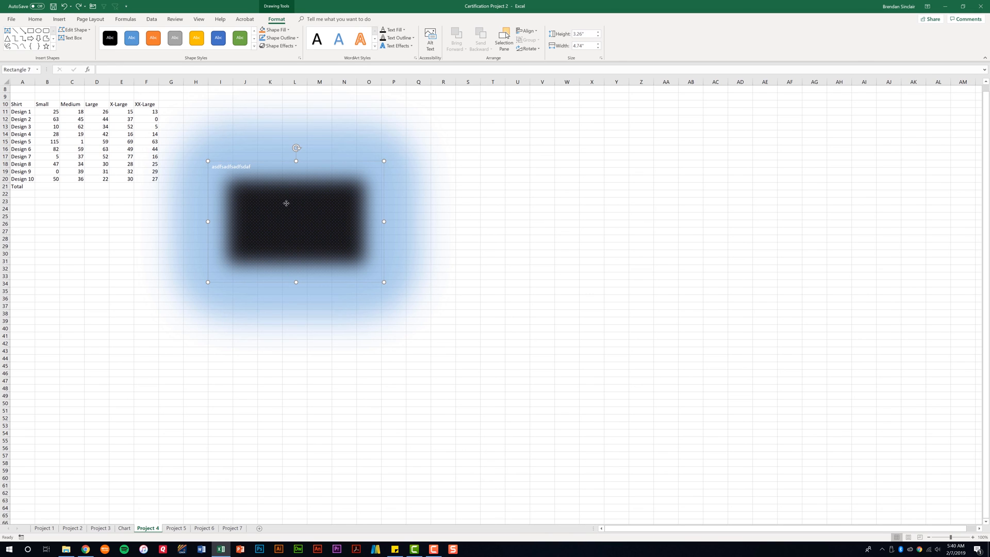
{"action": "left_click", "coordinate": [567, 133]}
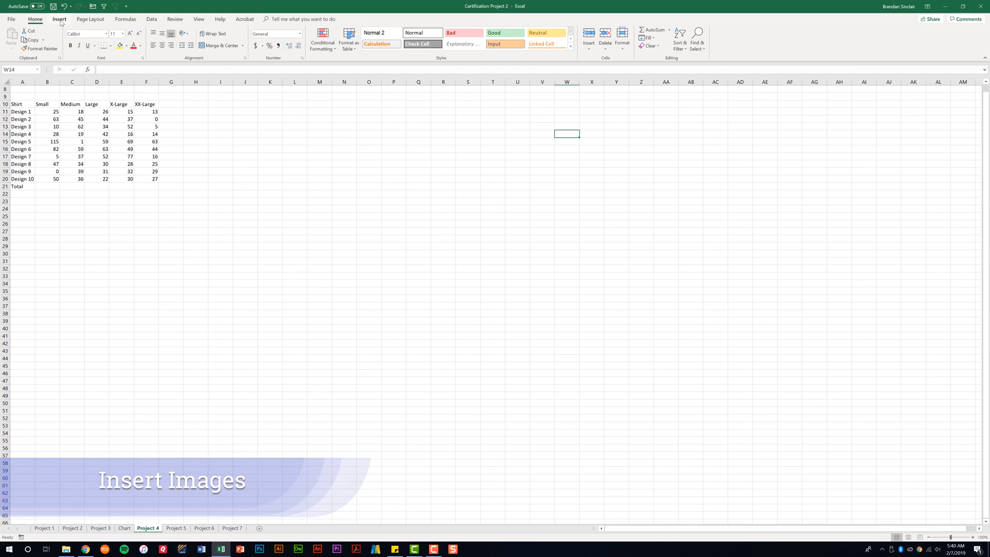
Insert the Mariner Logo Best Version picture from Pictures onto the sheet.
{"action": "left_click", "coordinate": [55, 18]}
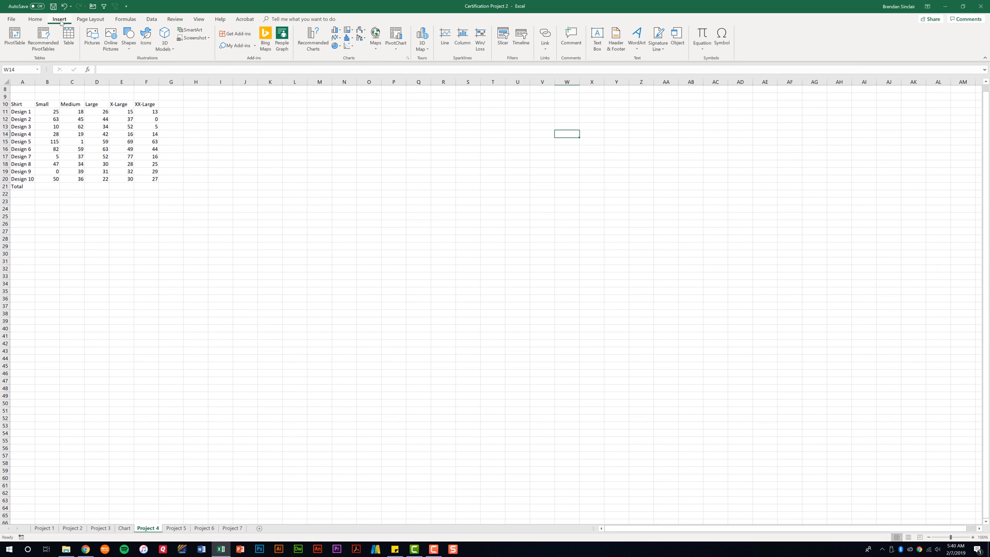
{"action": "mouse_move", "coordinate": [109, 42]}
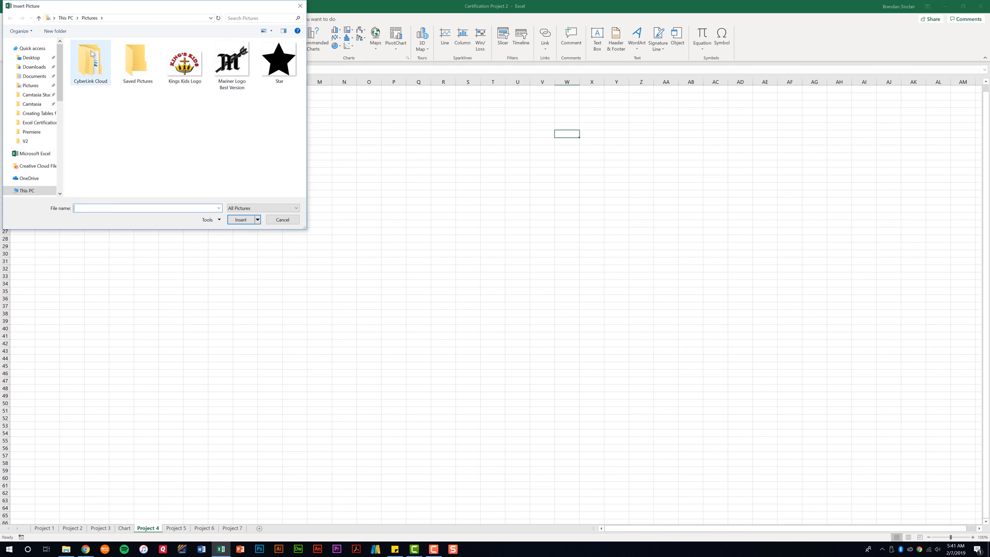
{"action": "left_click", "coordinate": [232, 59]}
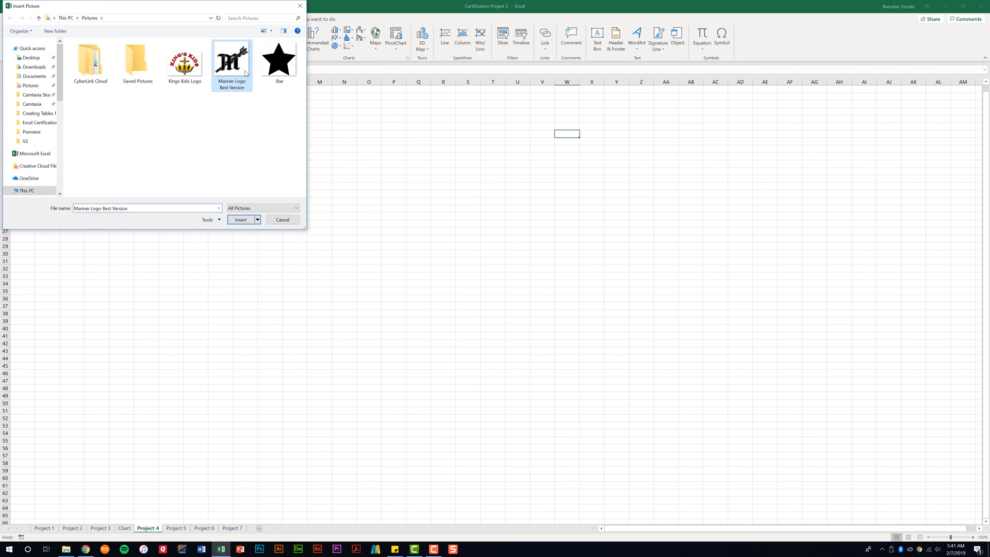
{"action": "left_click", "coordinate": [240, 219]}
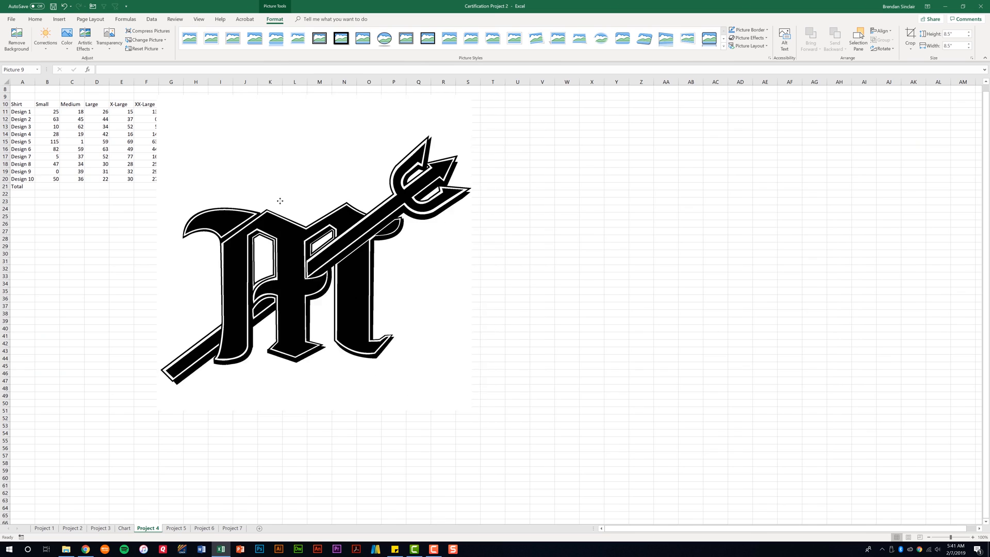
Apply a rough sketch artistic effect and a thick black shadowed frame style to the logo, then show its Format Picture pane.
{"action": "left_click", "coordinate": [280, 251]}
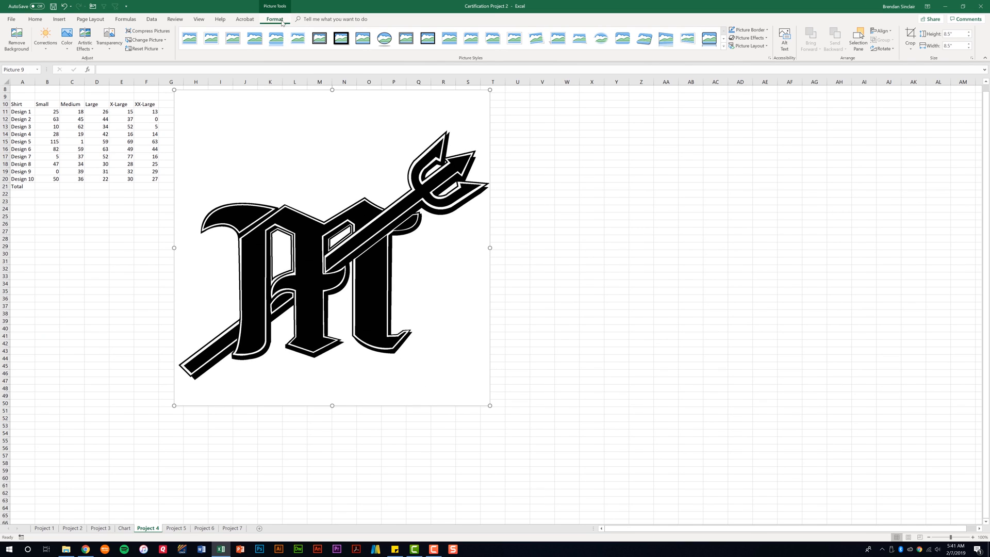
{"action": "left_click", "coordinate": [45, 38]}
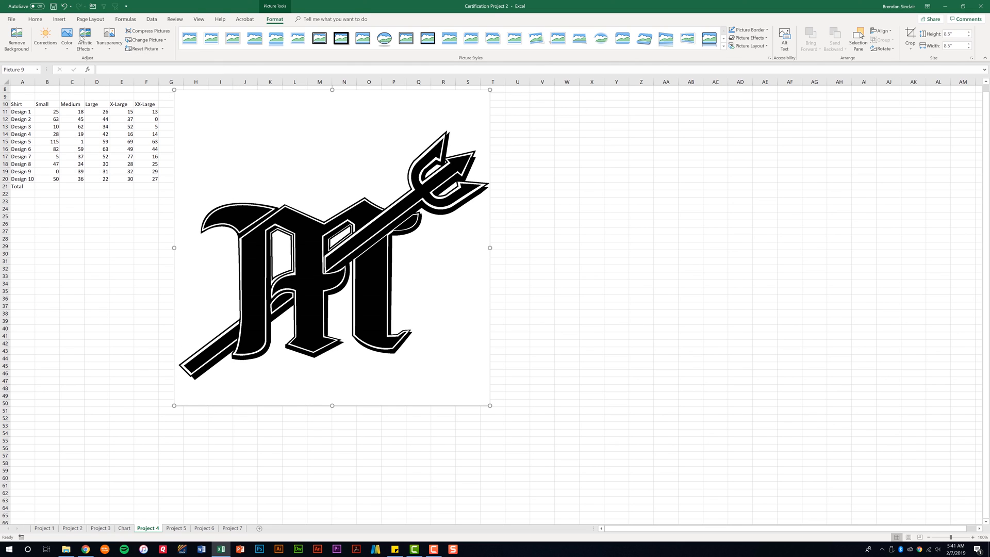
{"action": "left_click", "coordinate": [86, 43]}
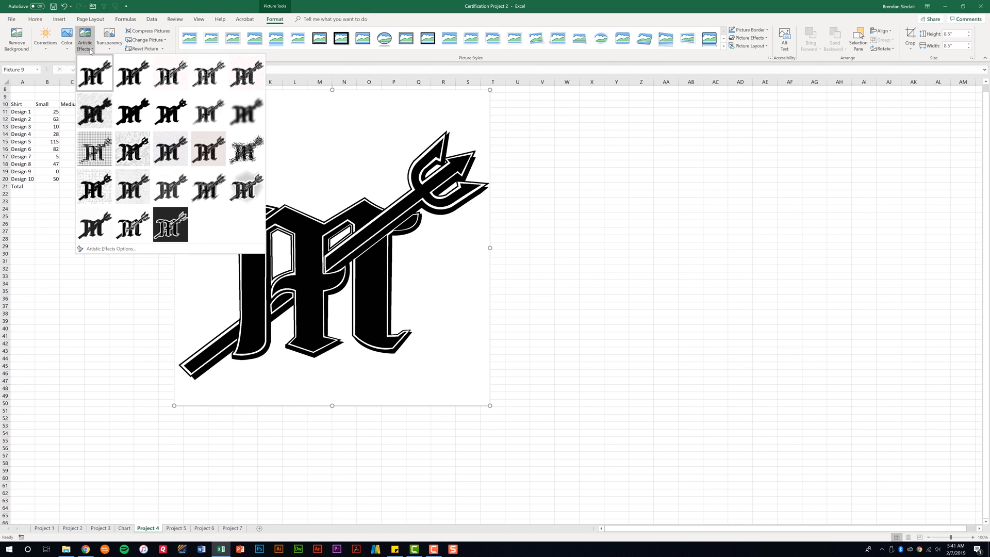
{"action": "left_click", "coordinate": [170, 225]}
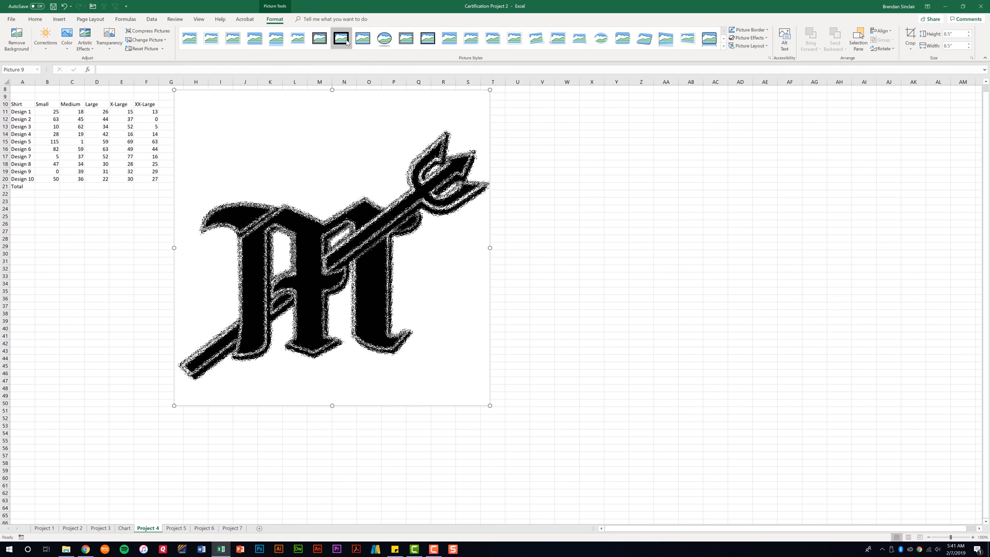
{"action": "left_click", "coordinate": [341, 37]}
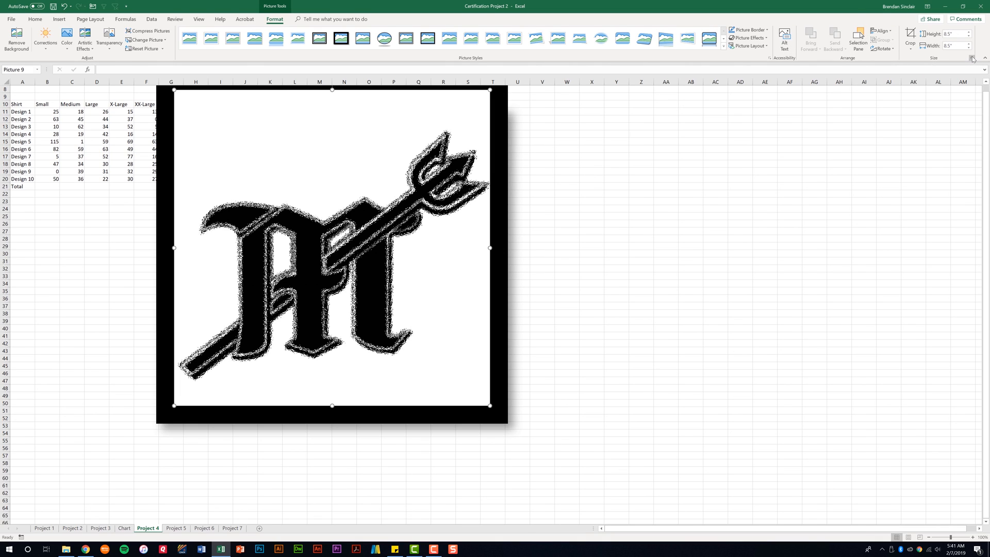
{"action": "left_click", "coordinate": [972, 56]}
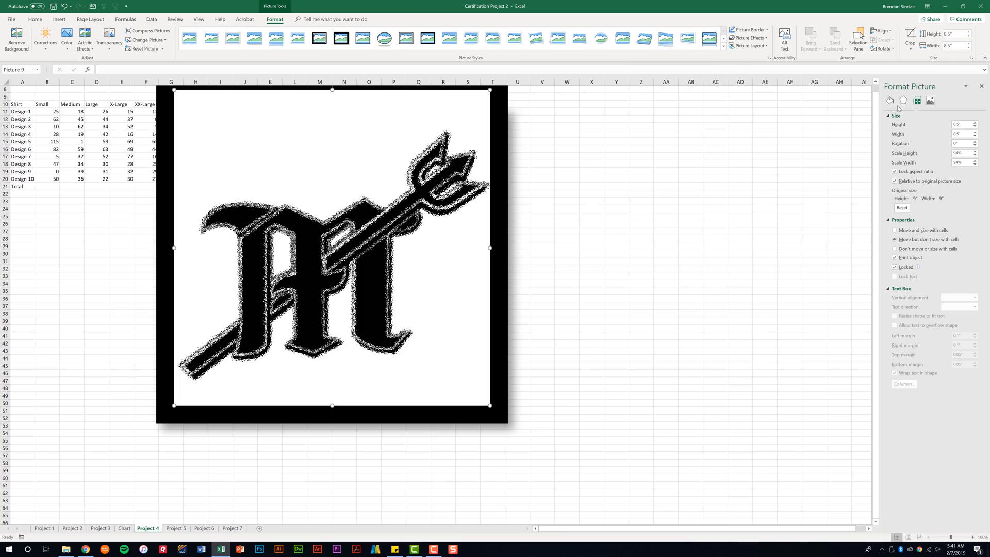